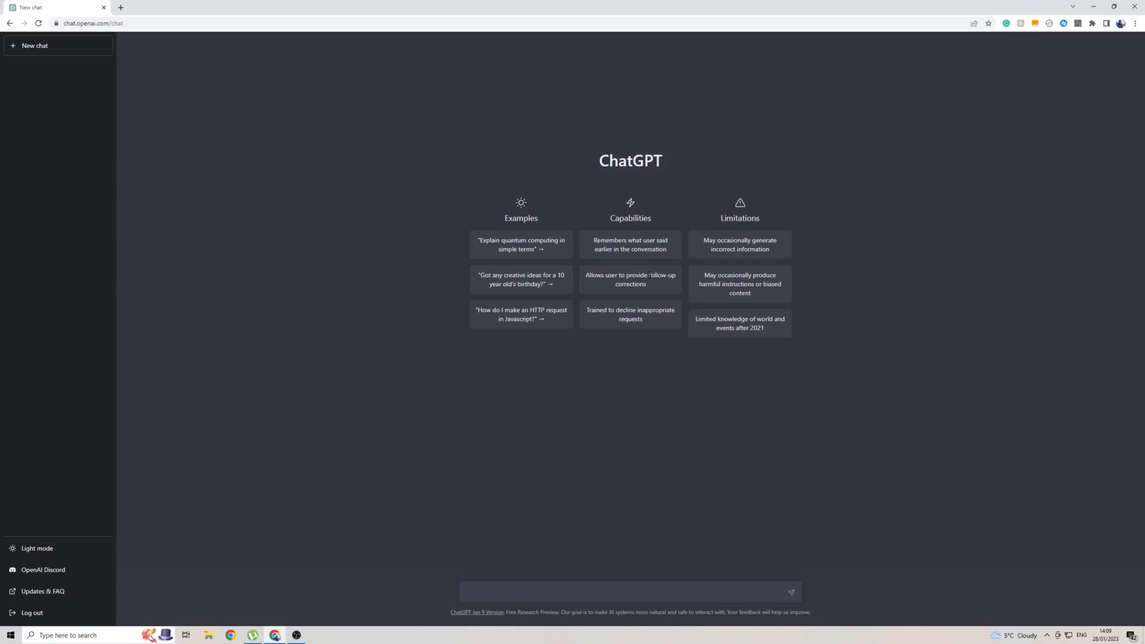
pyautogui.moveTo(328, 367)
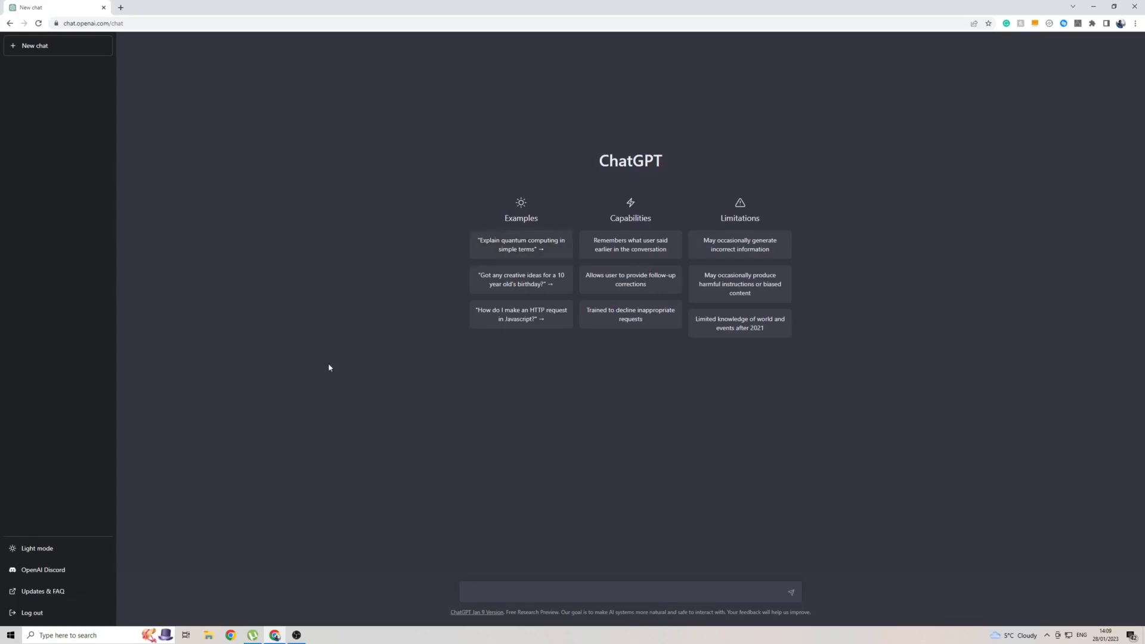
pyautogui.moveTo(10, 543)
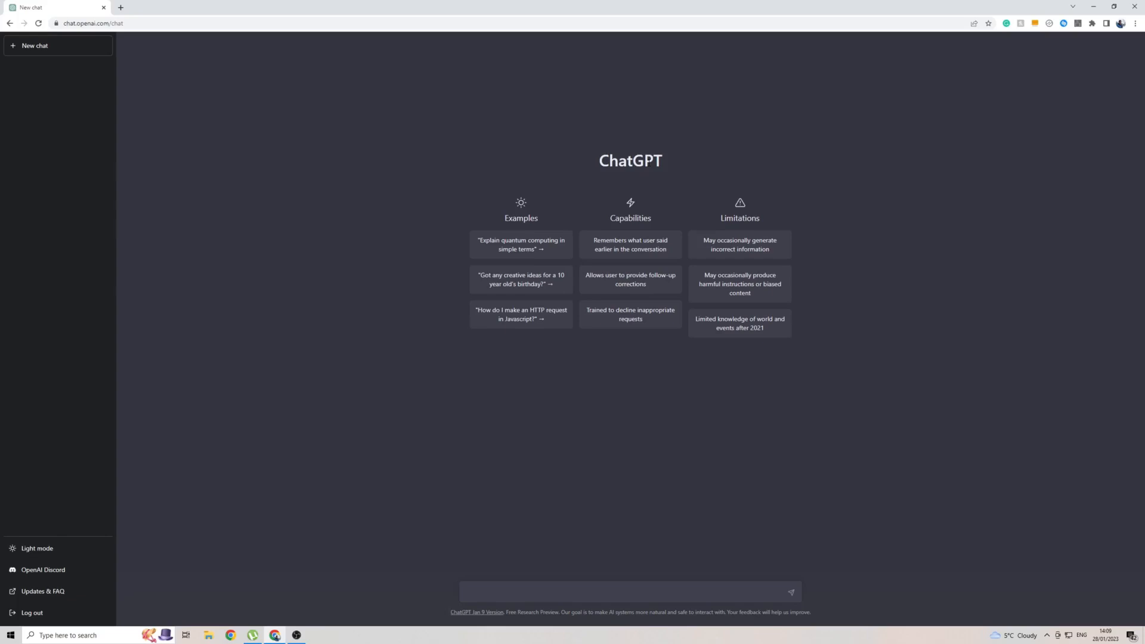
pyautogui.moveTo(741, 149)
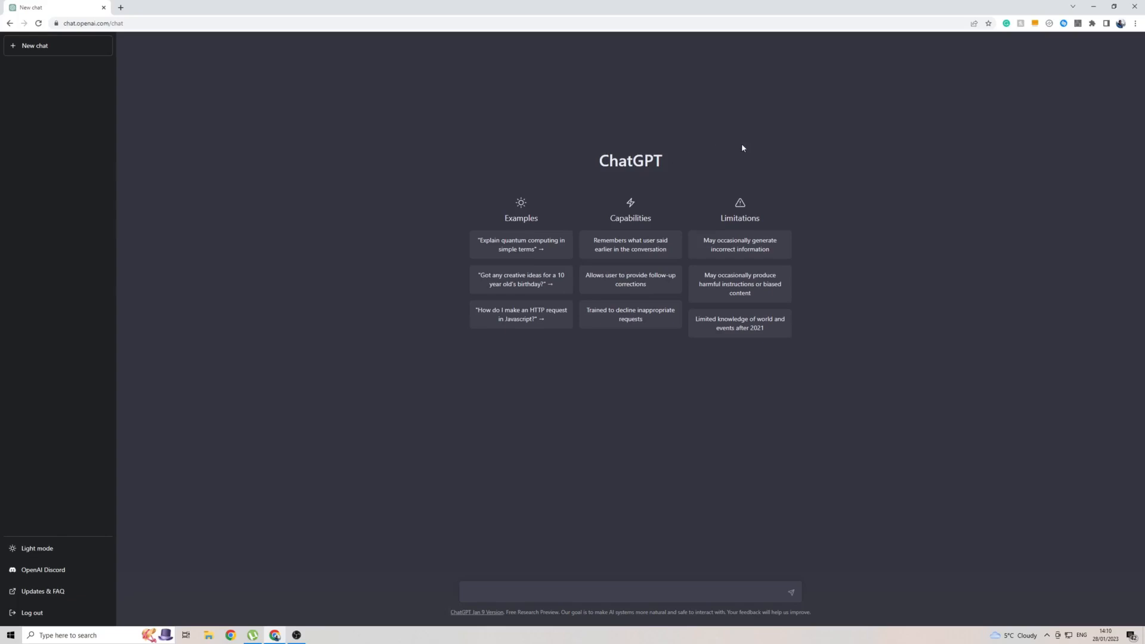
pyautogui.moveTo(320, 48)
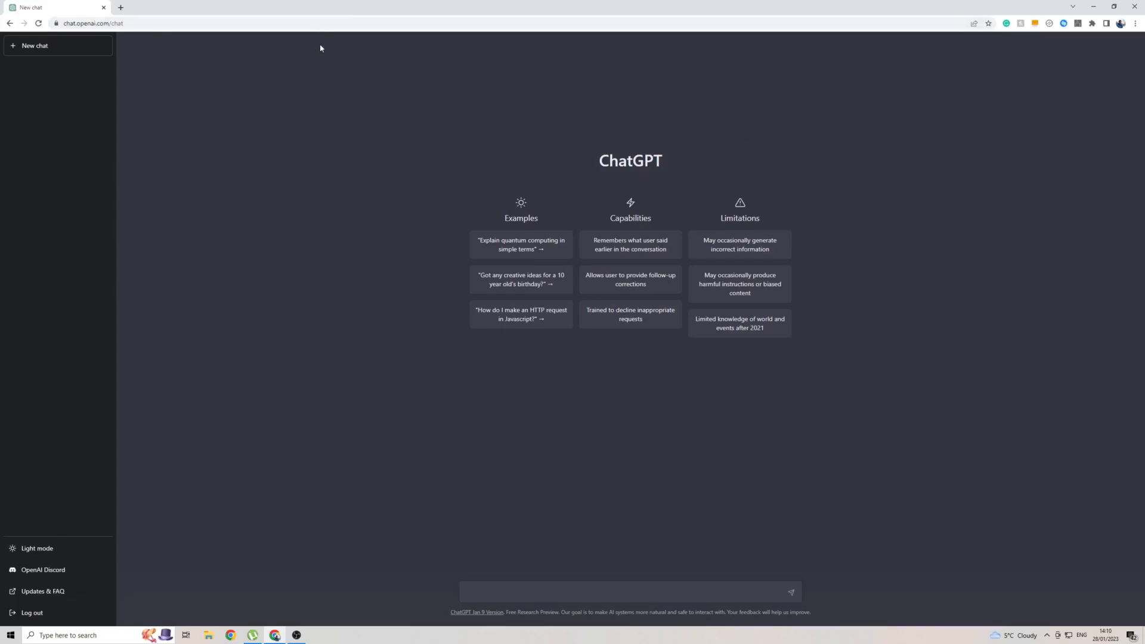
pyautogui.moveTo(590, 164)
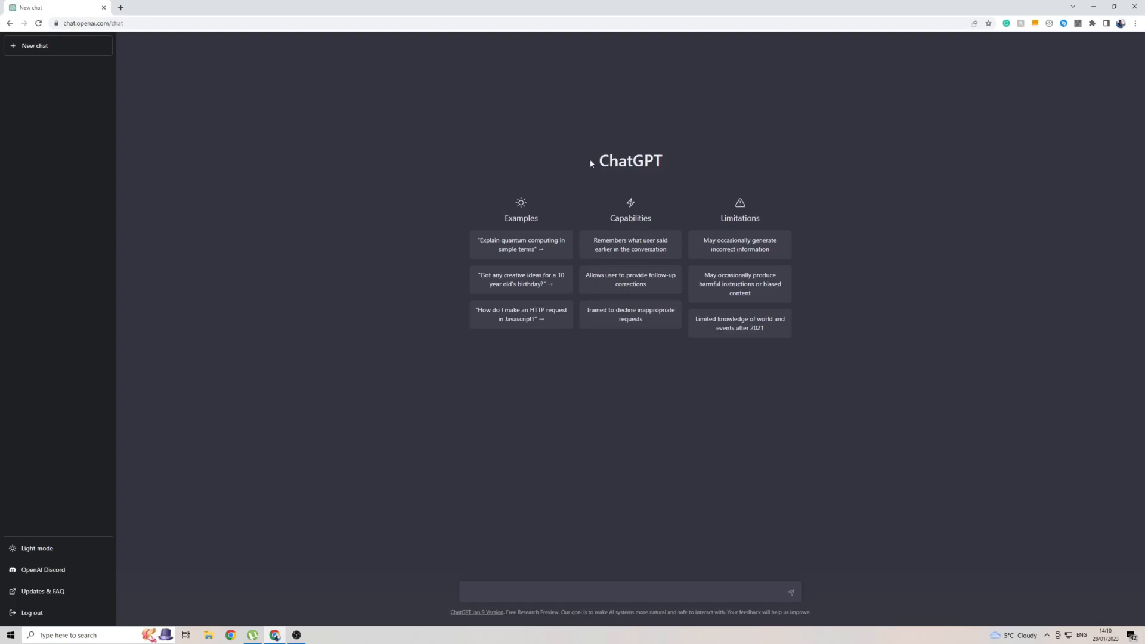
pyautogui.moveTo(862, 246)
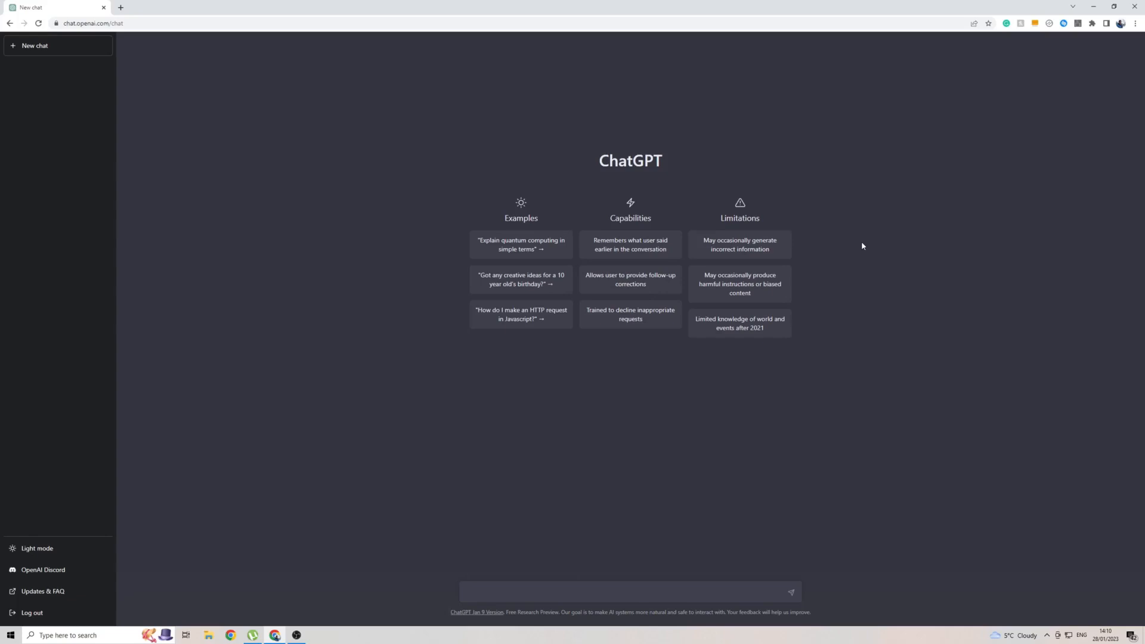
pyautogui.moveTo(842, 259)
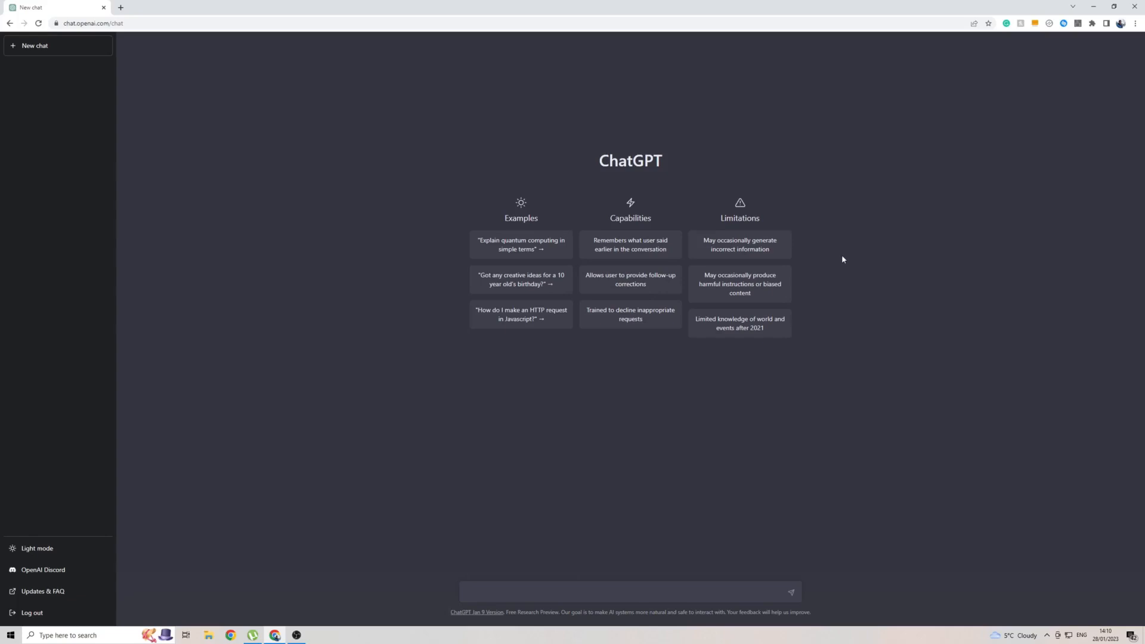
pyautogui.moveTo(820, 269)
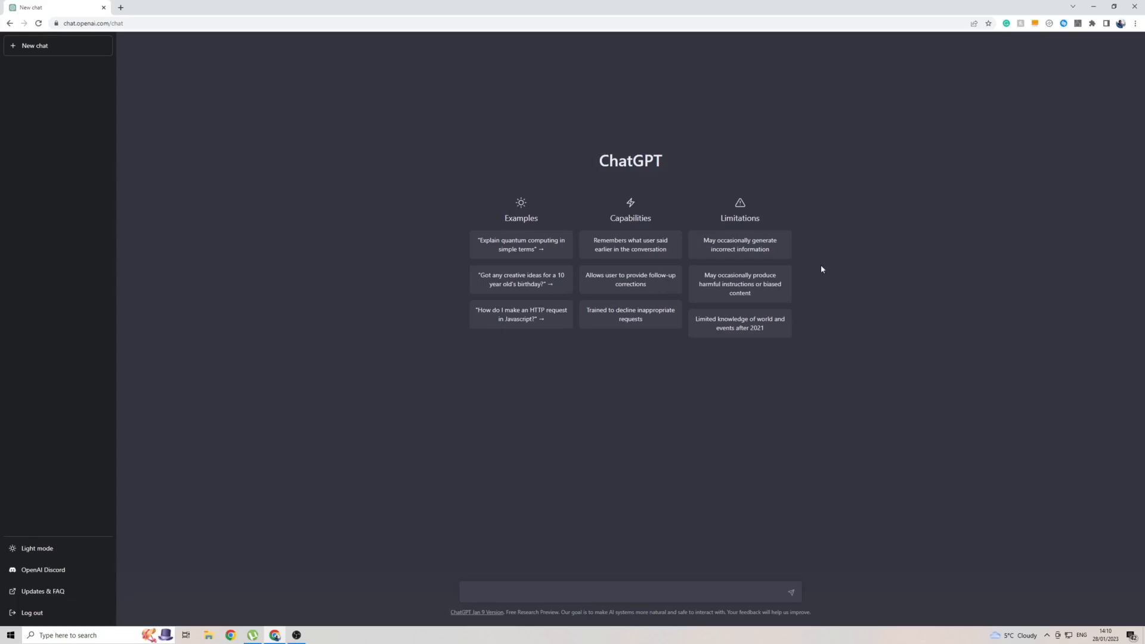
pyautogui.moveTo(895, 293)
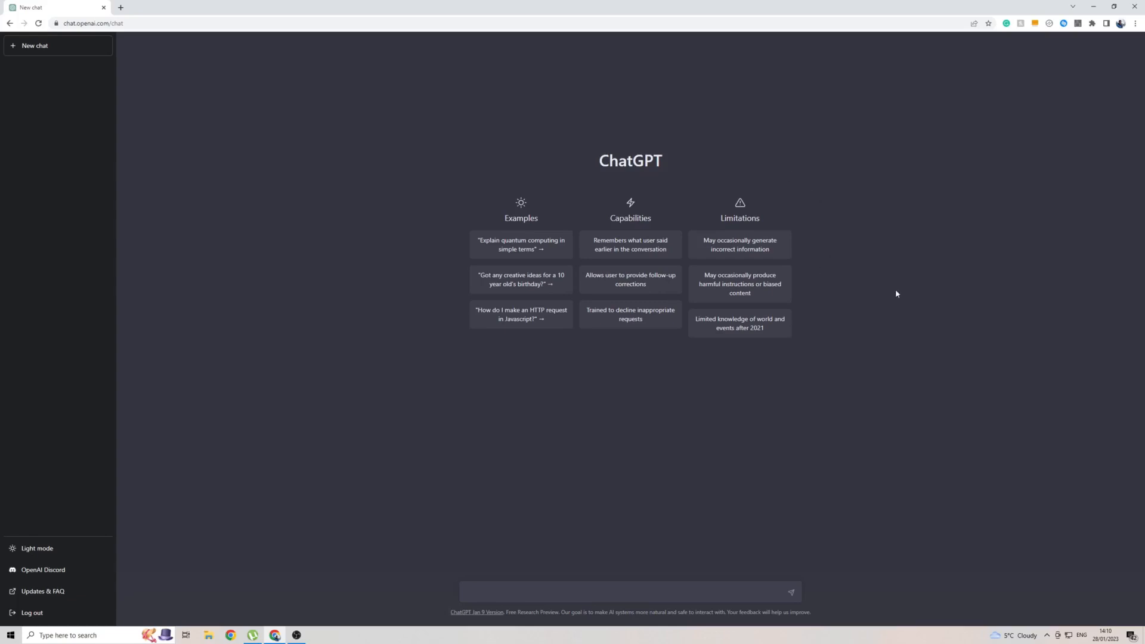
# - Translate the ChatGPT page to Traditional Chinese (中文 繁體) from the page context menu
pyautogui.rightClick(896, 294)
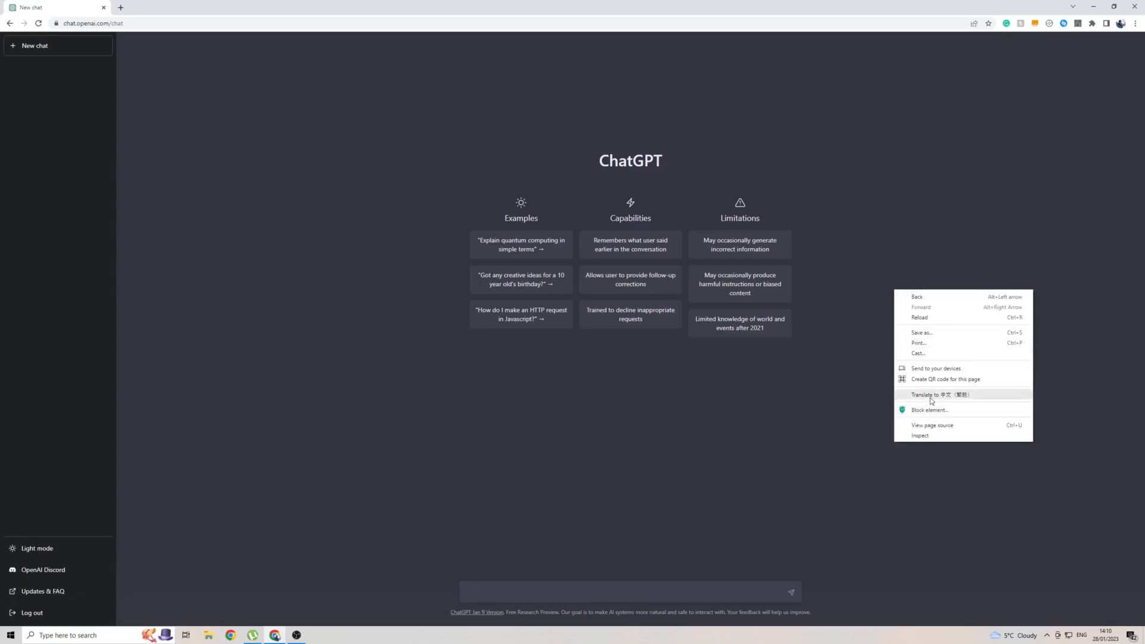
pyautogui.moveTo(949, 399)
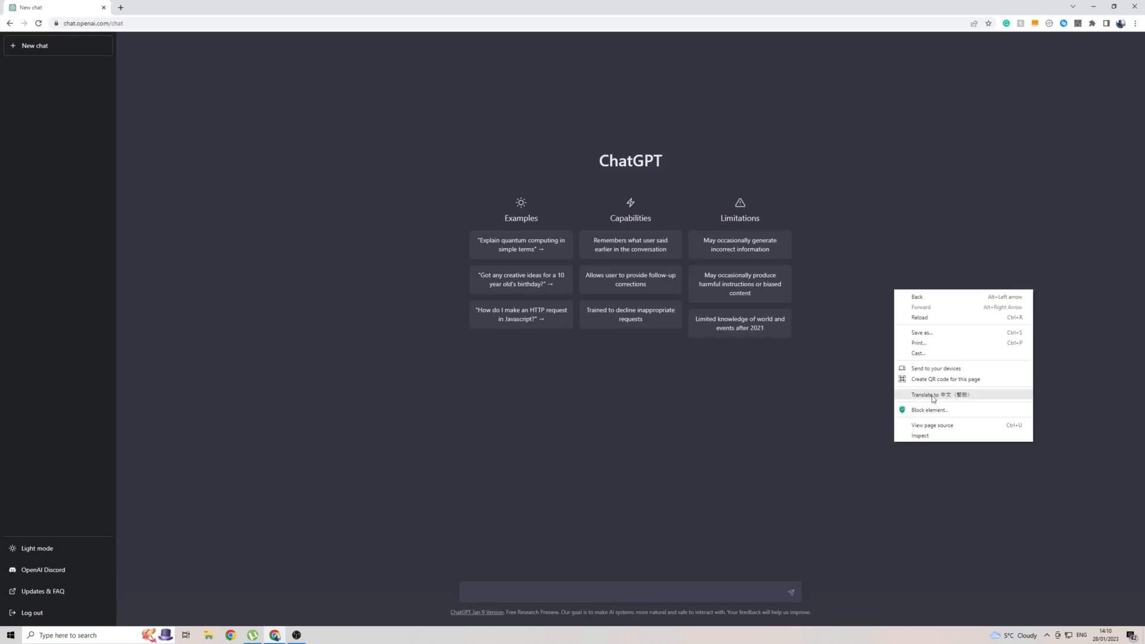
pyautogui.click(941, 394)
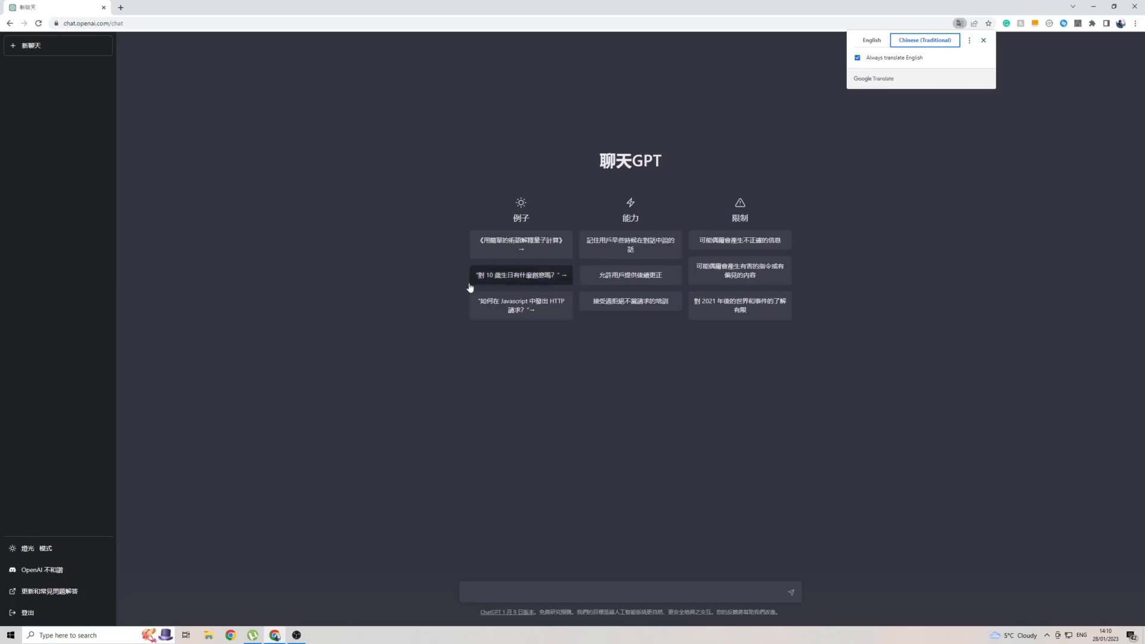
pyautogui.moveTo(902, 52)
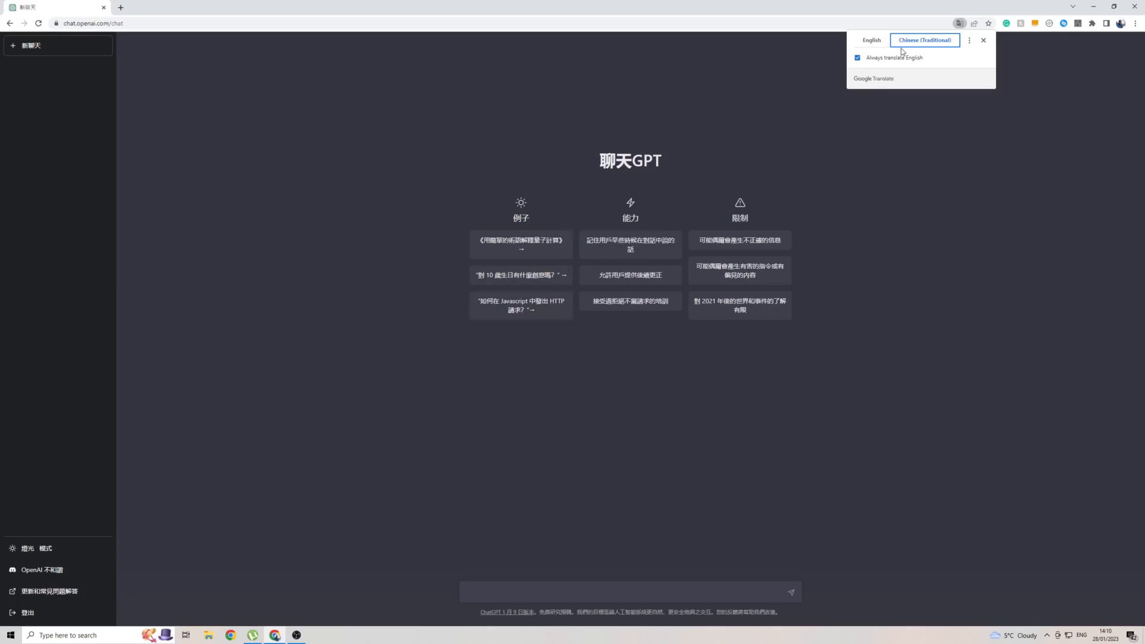
pyautogui.moveTo(880, 43)
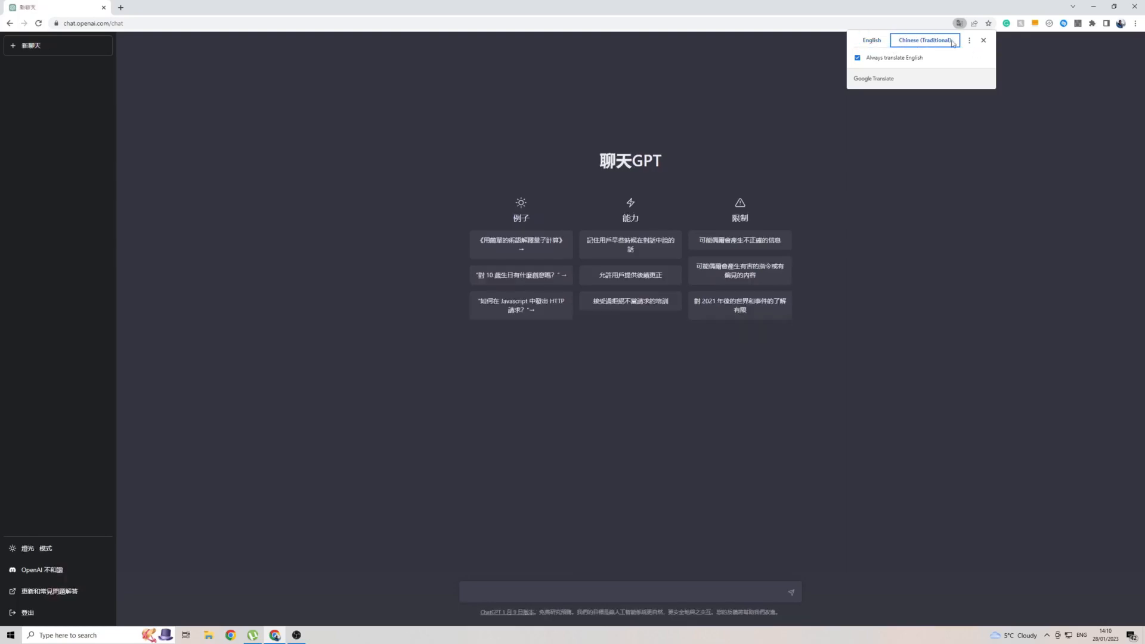
# - Confirm Chinese (Traditional) as Chrome's translation target language
pyautogui.click(969, 40)
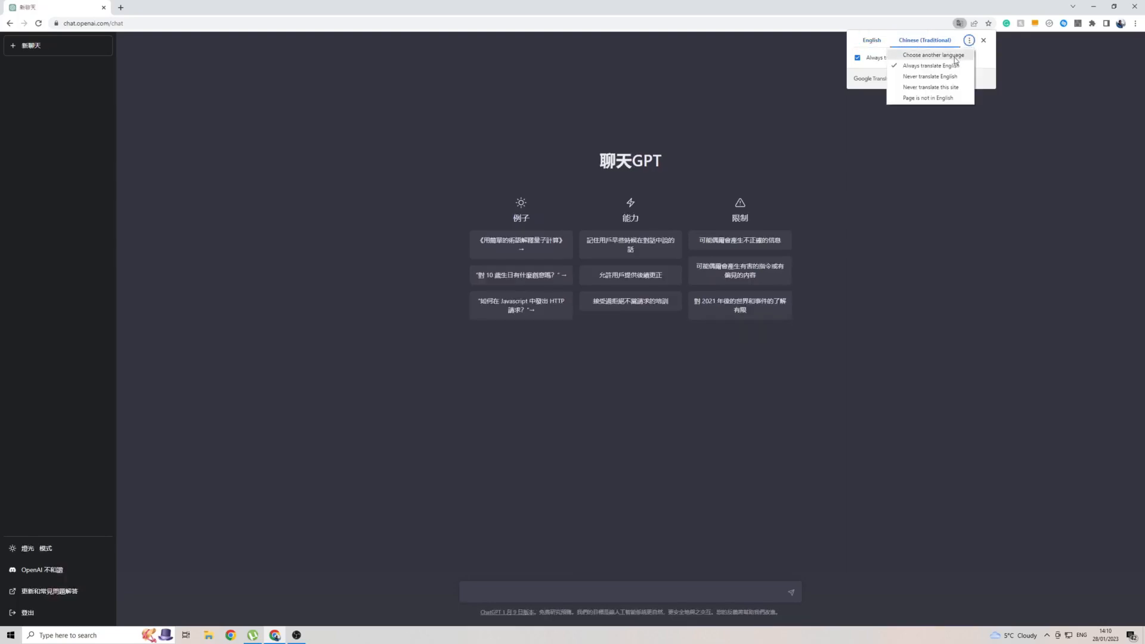
pyautogui.click(933, 54)
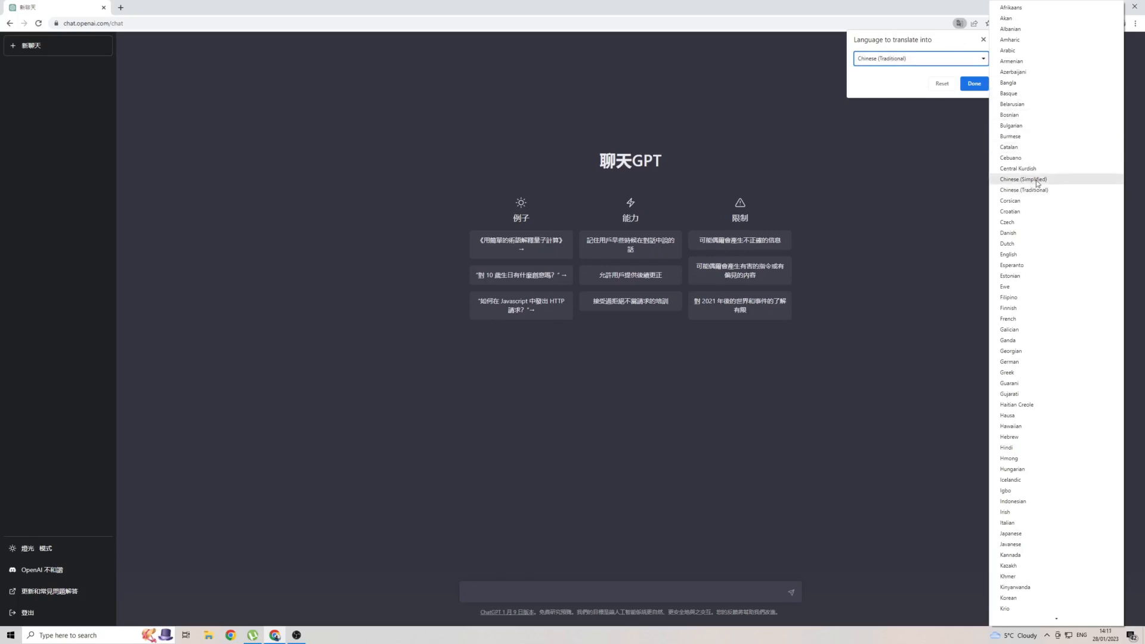
pyautogui.moveTo(1014, 193)
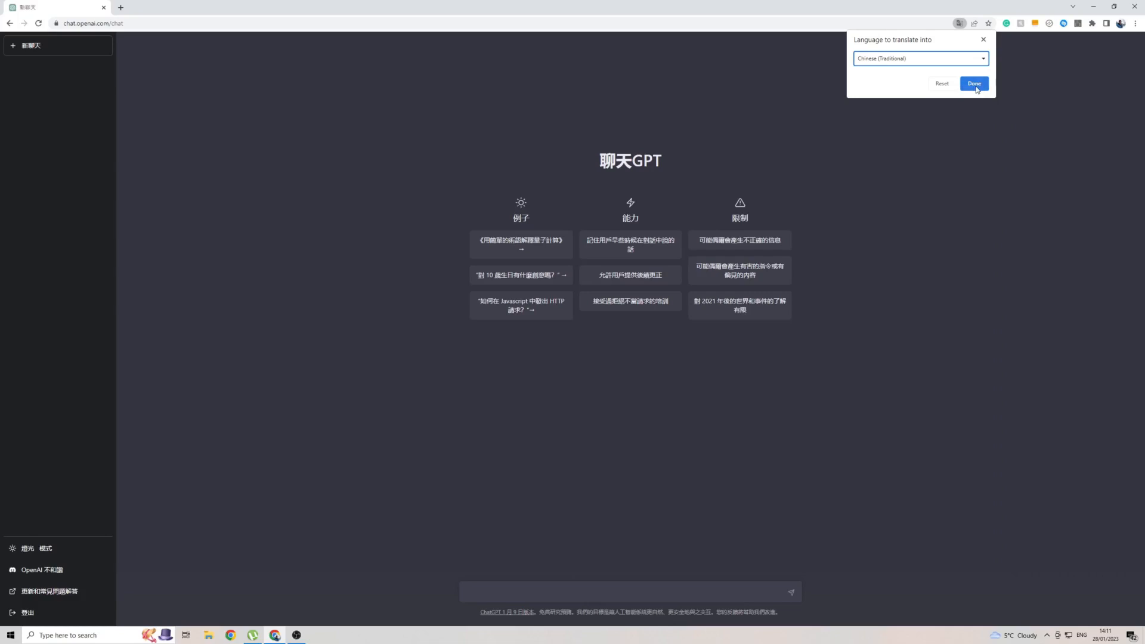
pyautogui.click(973, 84)
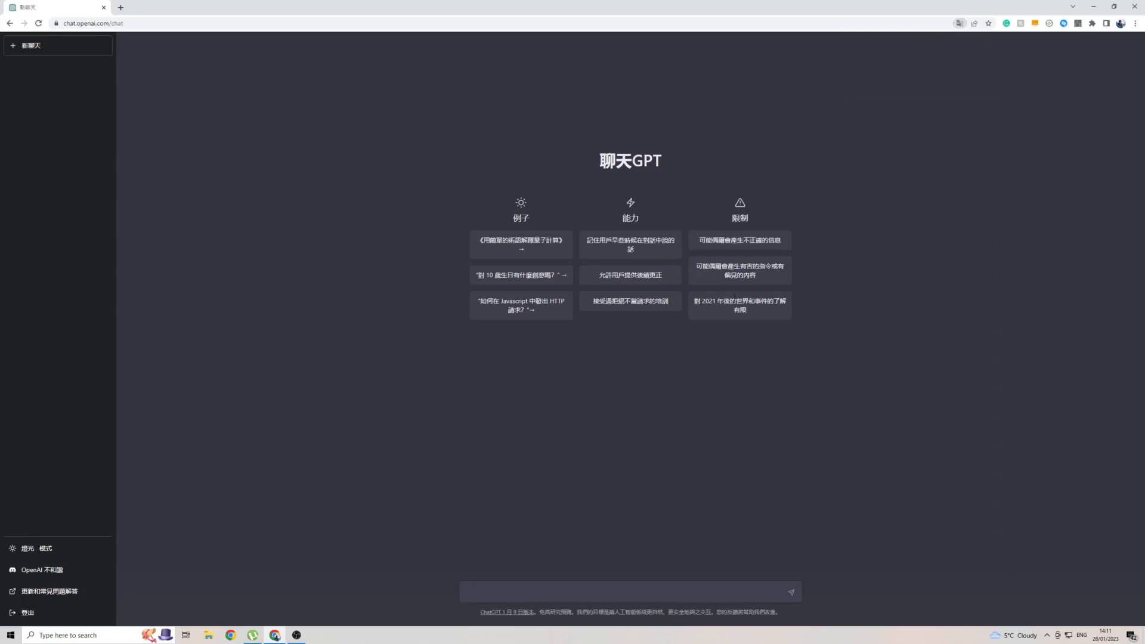
pyautogui.moveTo(608, 474)
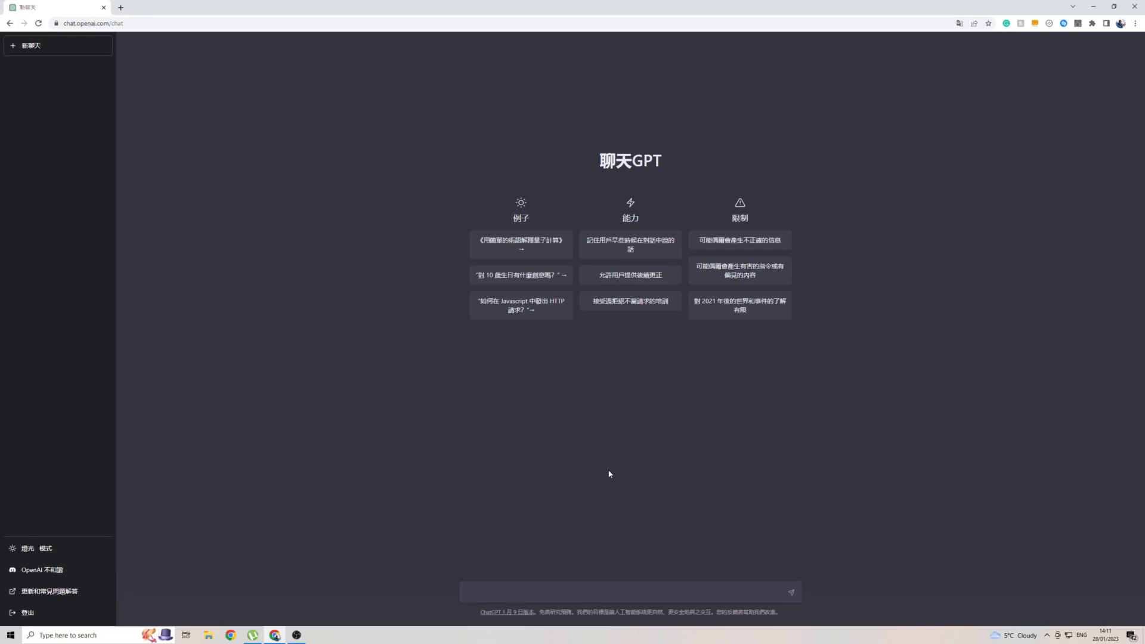
# - Send 你好吗 to ChatGPT and return to the message box after its Chinese reply
pyautogui.write('你好吗')
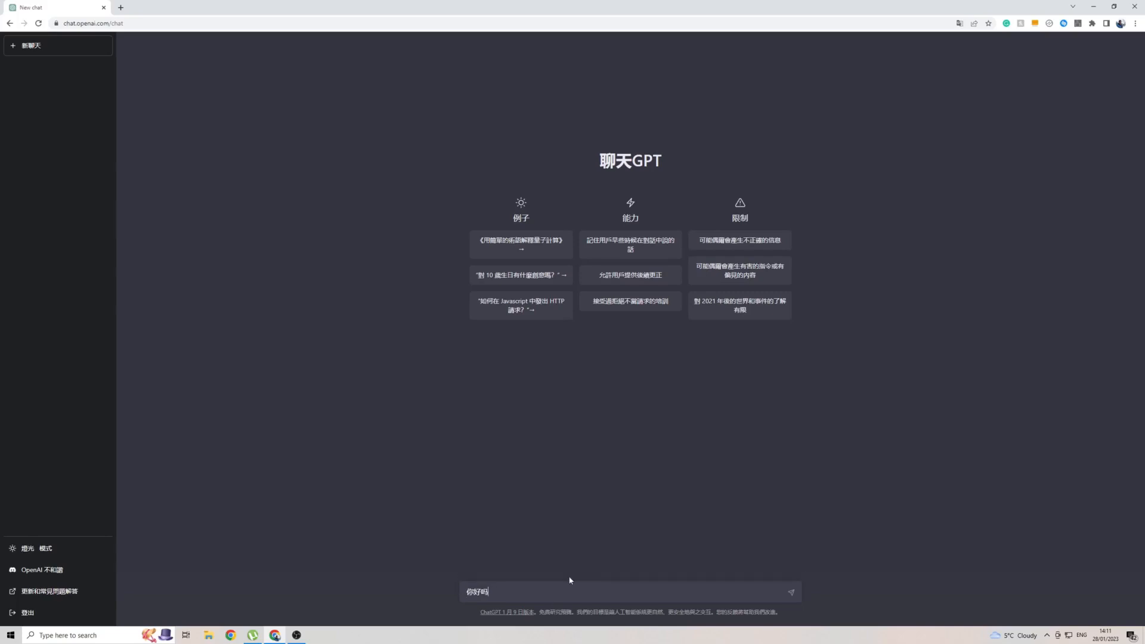
pyautogui.click(790, 592)
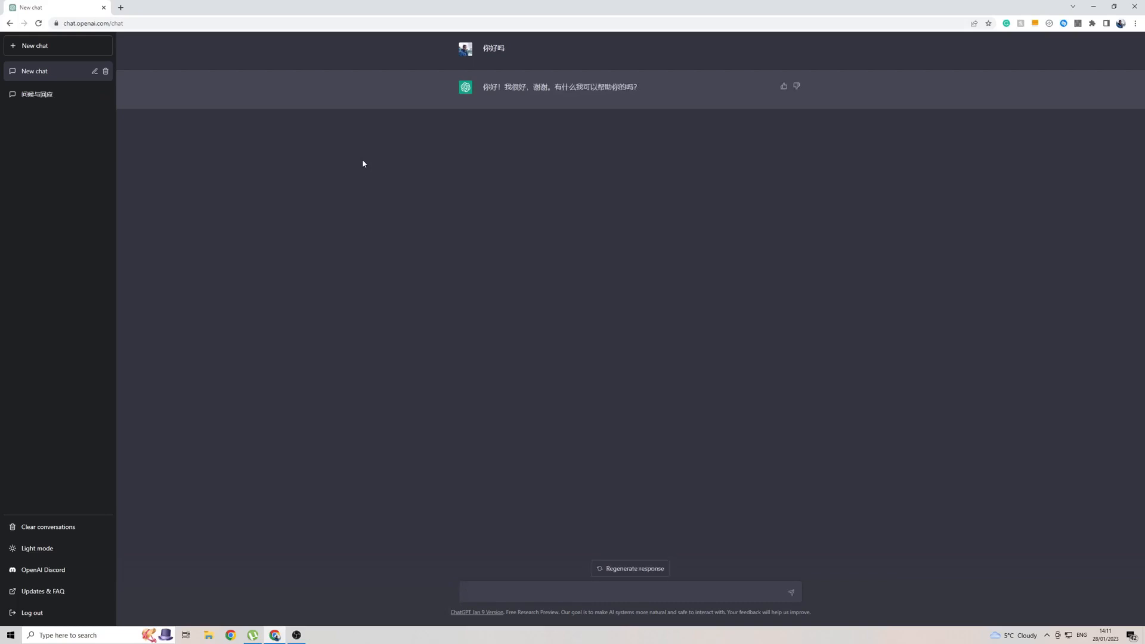
pyautogui.click(628, 592)
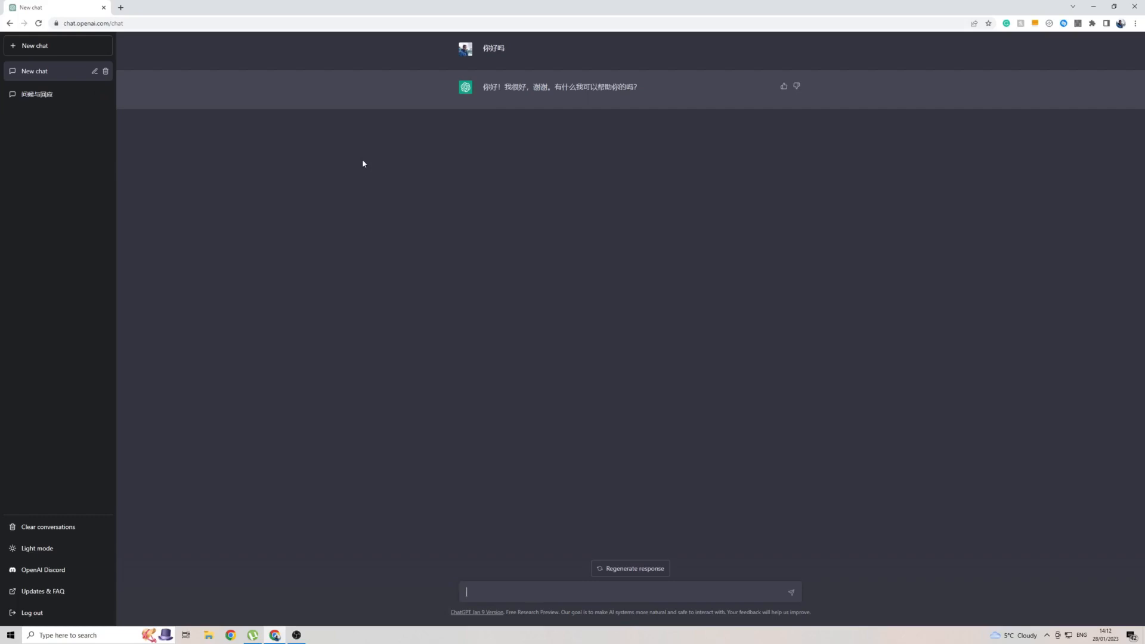